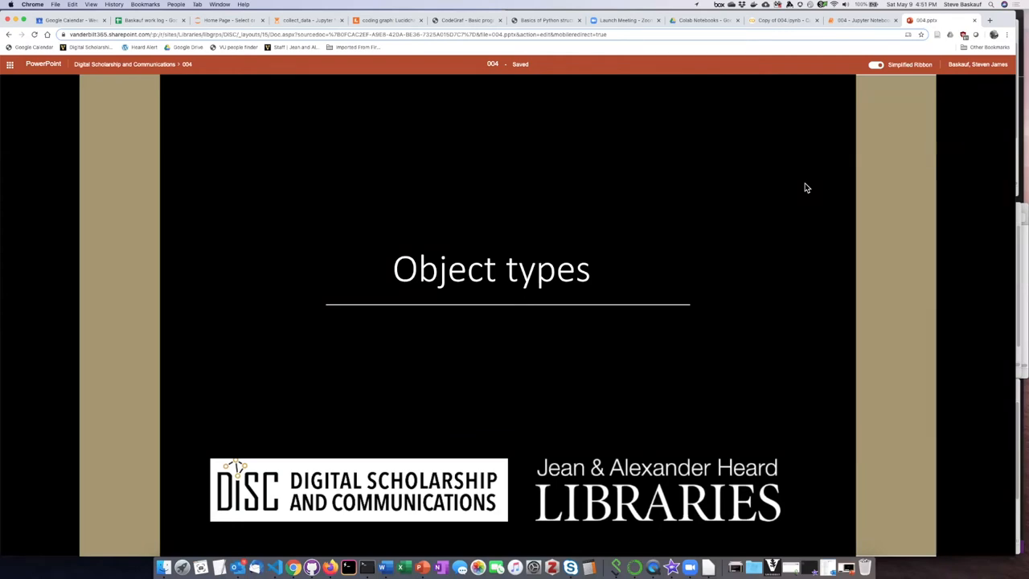
{"action": "mouse_move", "coordinate": [811, 184]}
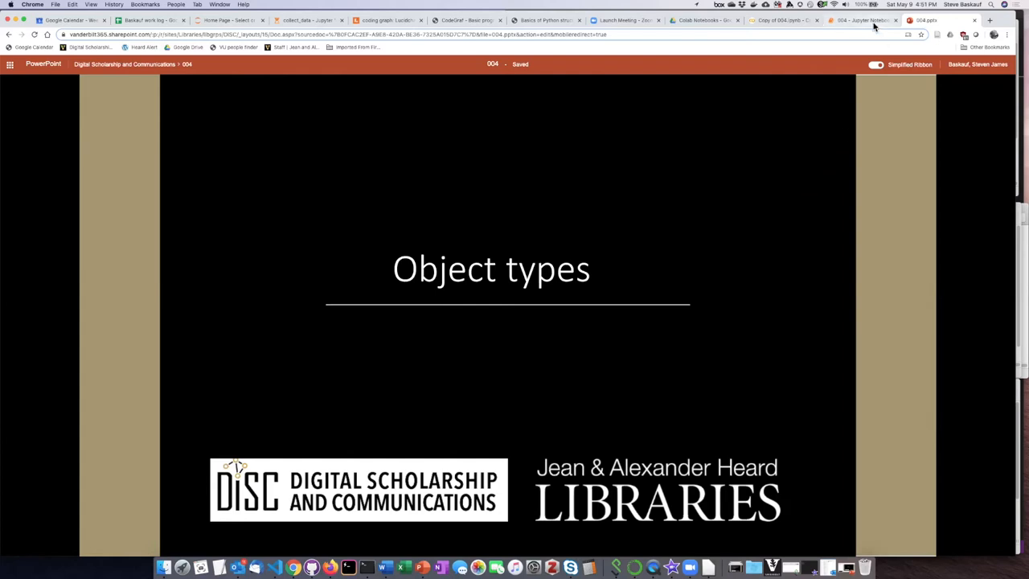
- Switch to notebook 004's Object types section and begin editing its first commented code cell
{"action": "left_click", "coordinate": [865, 23]}
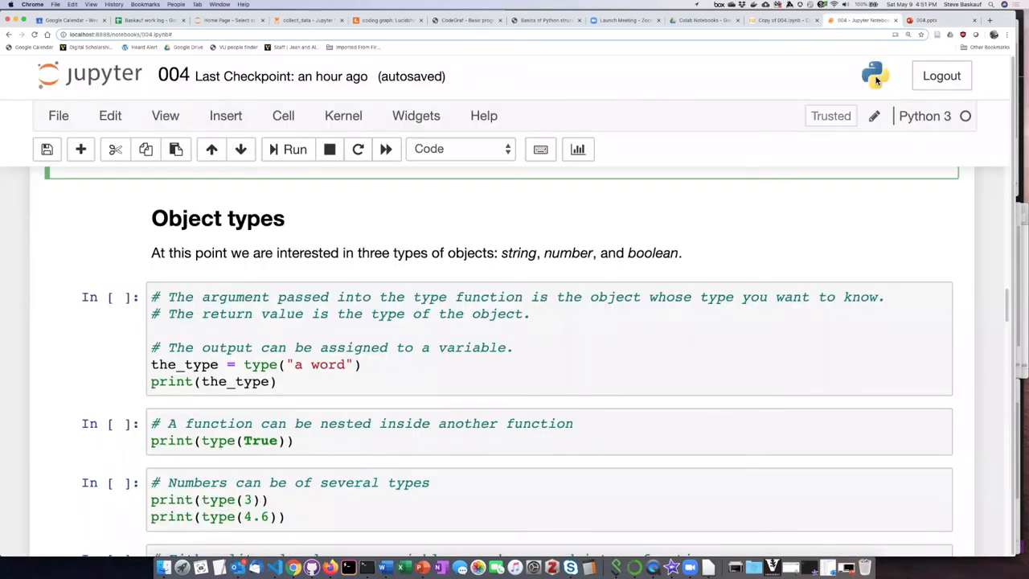
{"action": "mouse_move", "coordinate": [644, 352]}
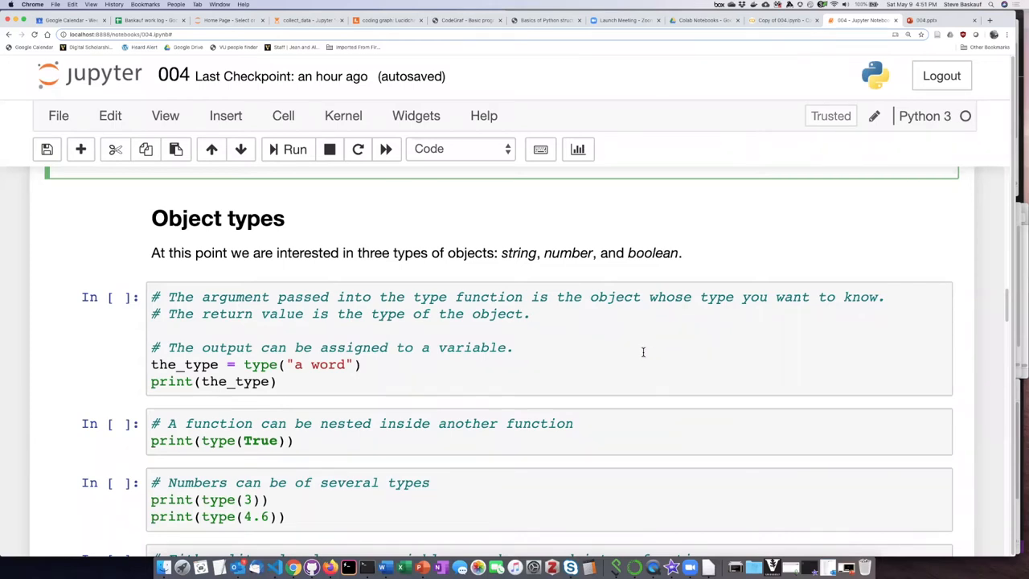
{"action": "mouse_move", "coordinate": [561, 368]}
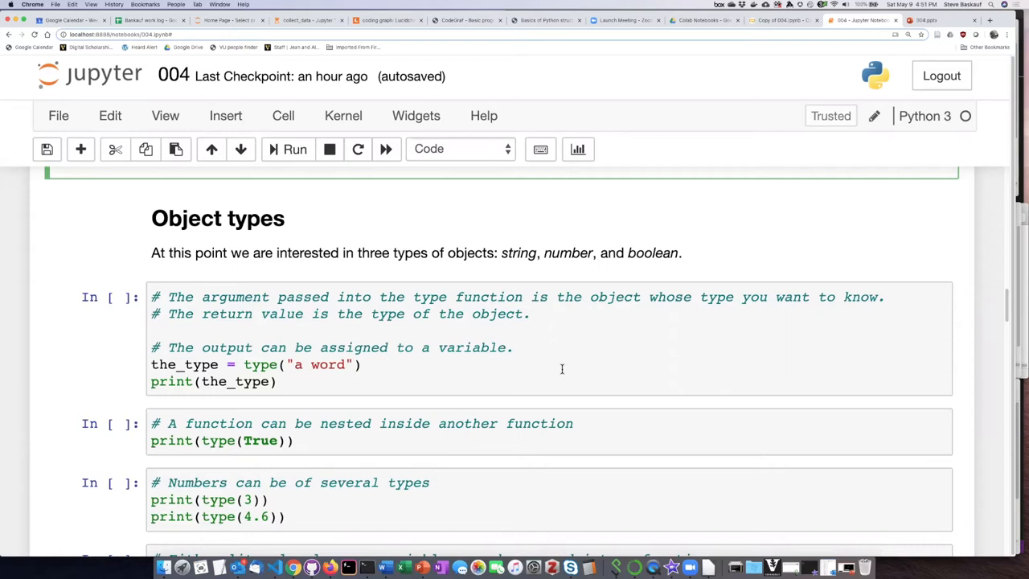
{"action": "mouse_move", "coordinate": [553, 367]}
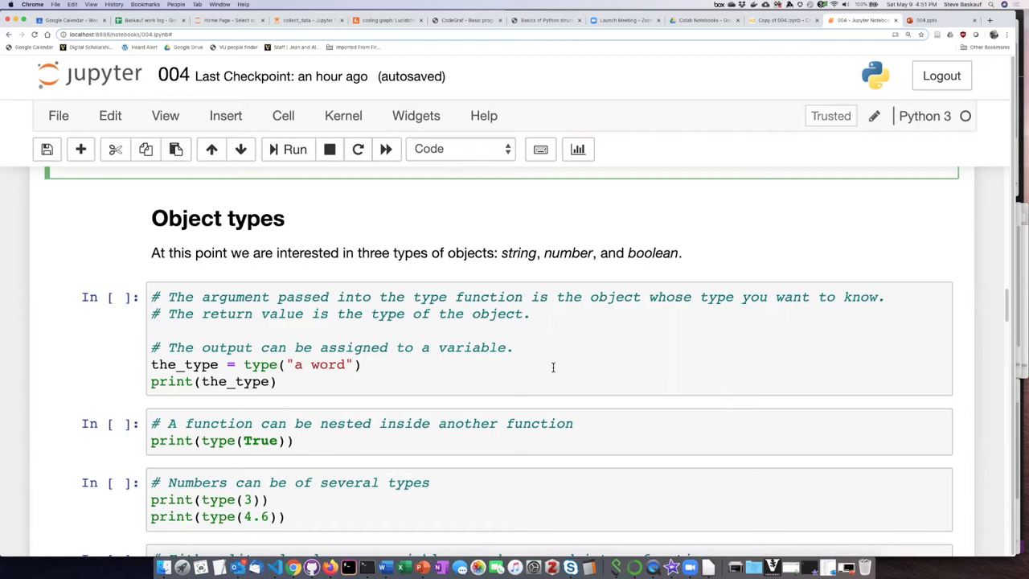
{"action": "mouse_move", "coordinate": [531, 373]}
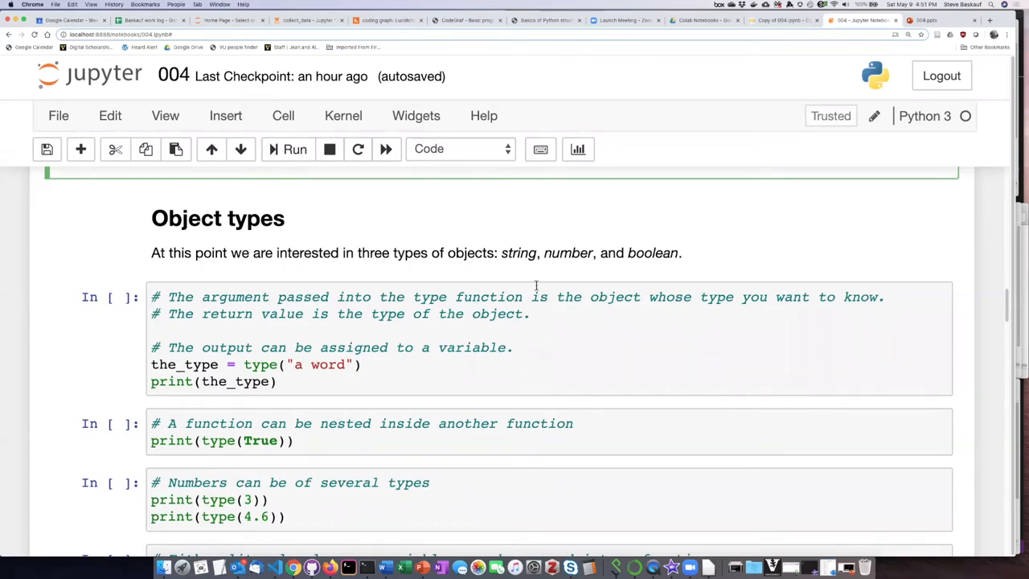
{"action": "mouse_move", "coordinate": [556, 252]}
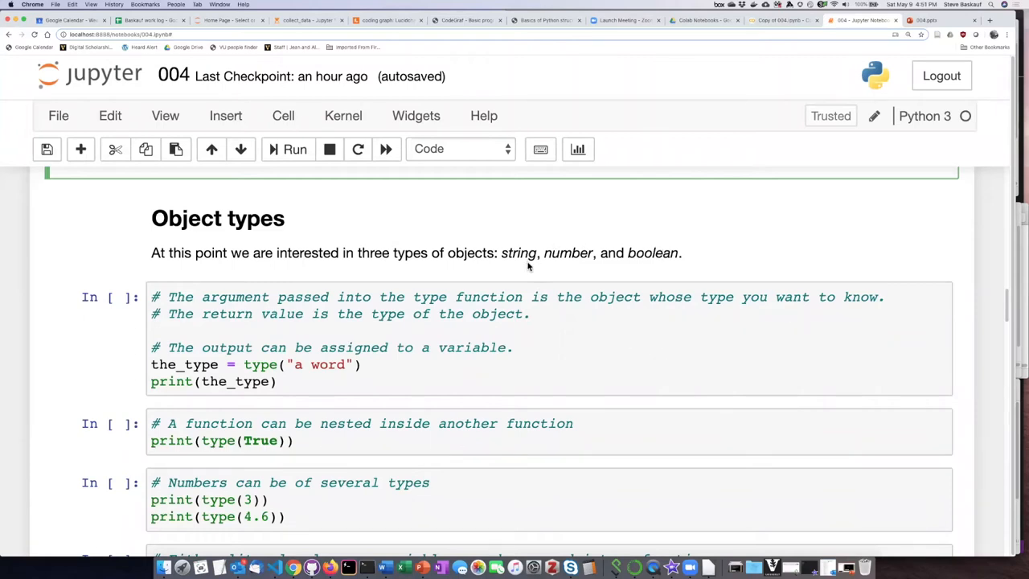
{"action": "mouse_move", "coordinate": [623, 270]}
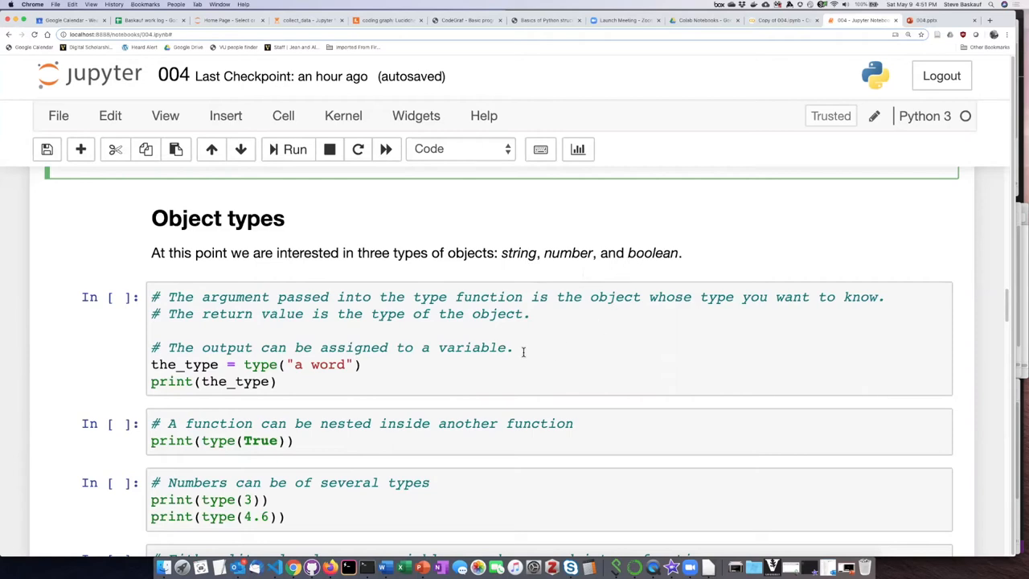
{"action": "mouse_move", "coordinate": [264, 376]}
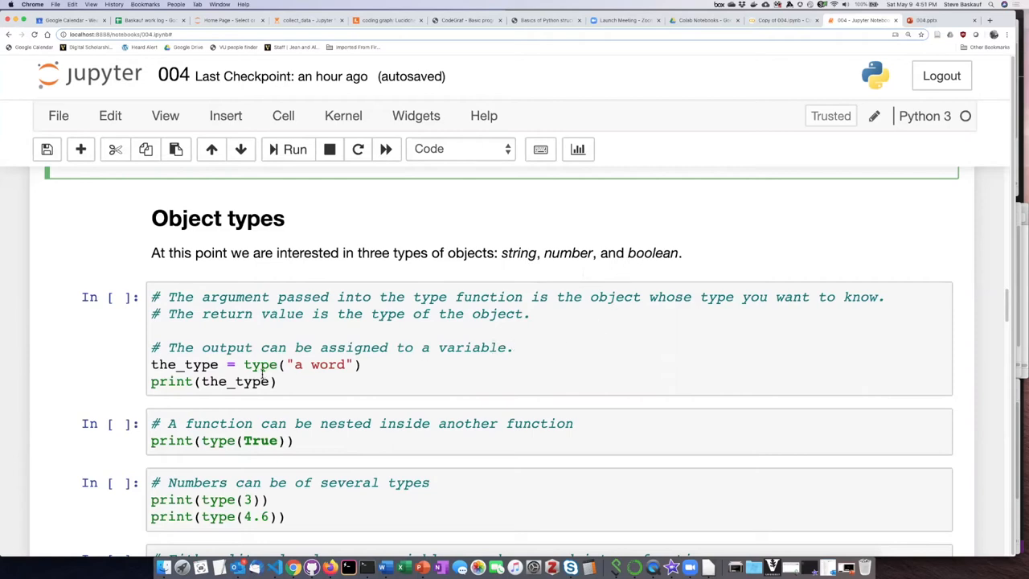
{"action": "mouse_move", "coordinate": [305, 344]}
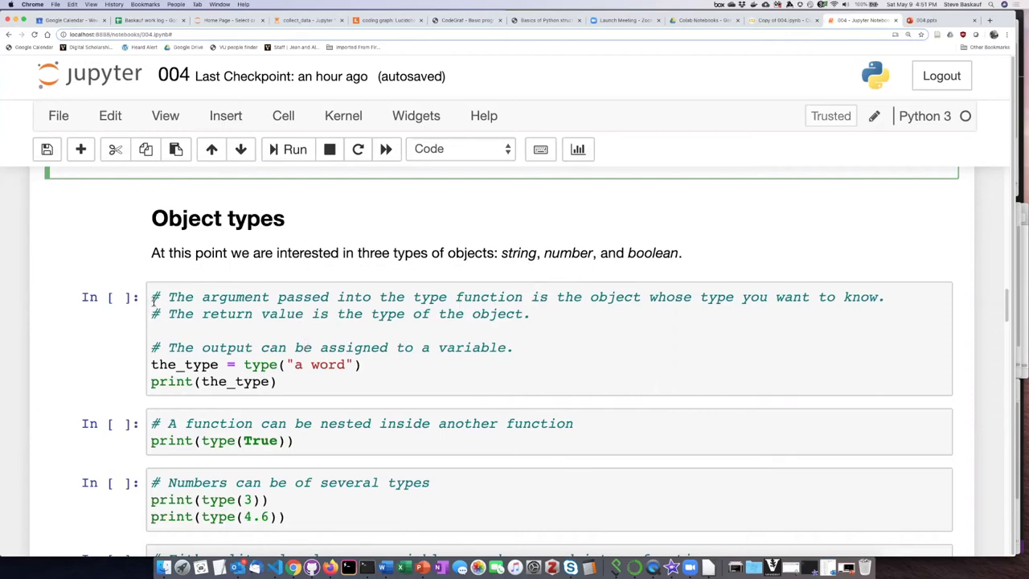
{"action": "left_click", "coordinate": [534, 314]}
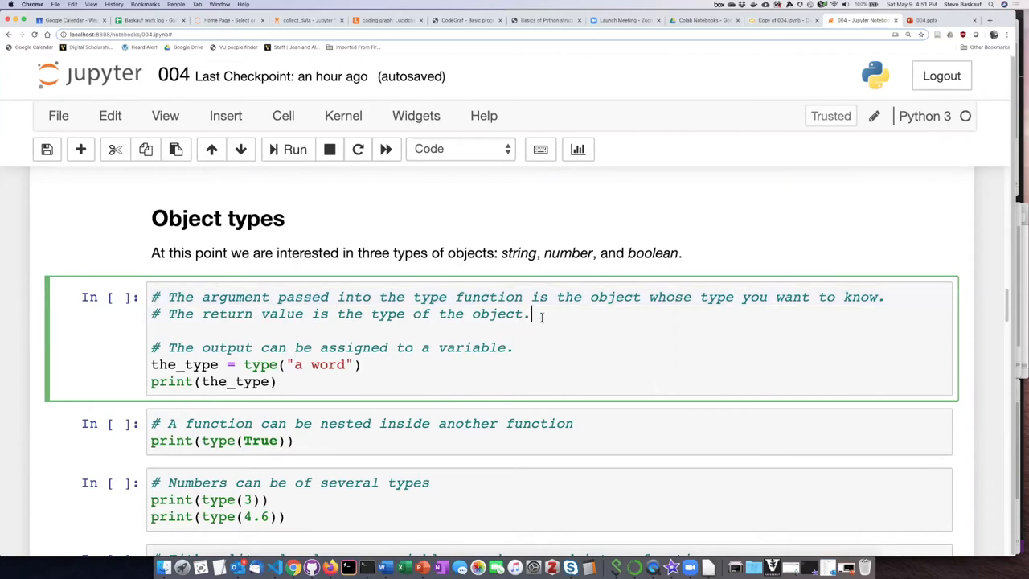
{"action": "mouse_move", "coordinate": [556, 315]}
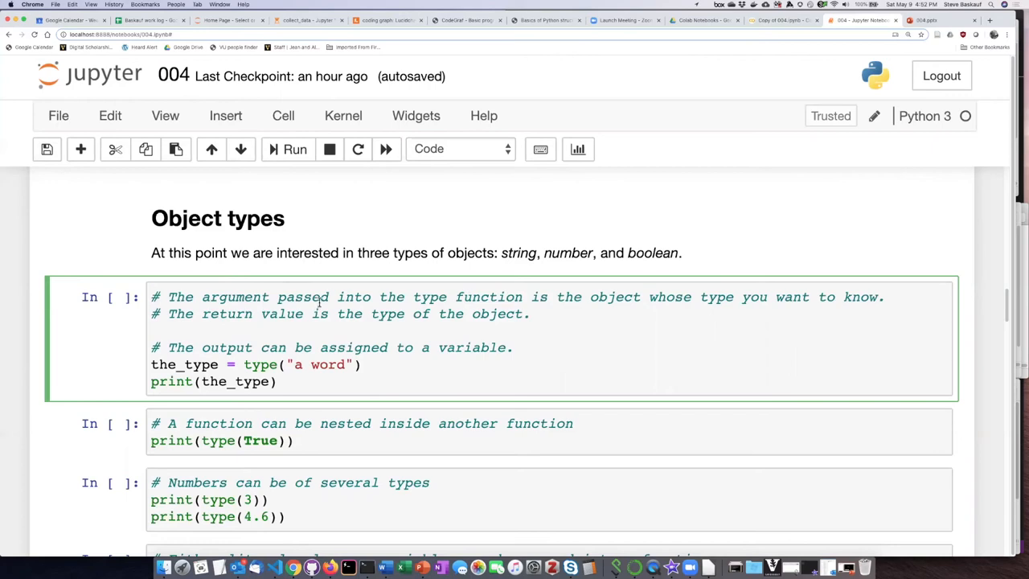
{"action": "mouse_move", "coordinate": [569, 305]}
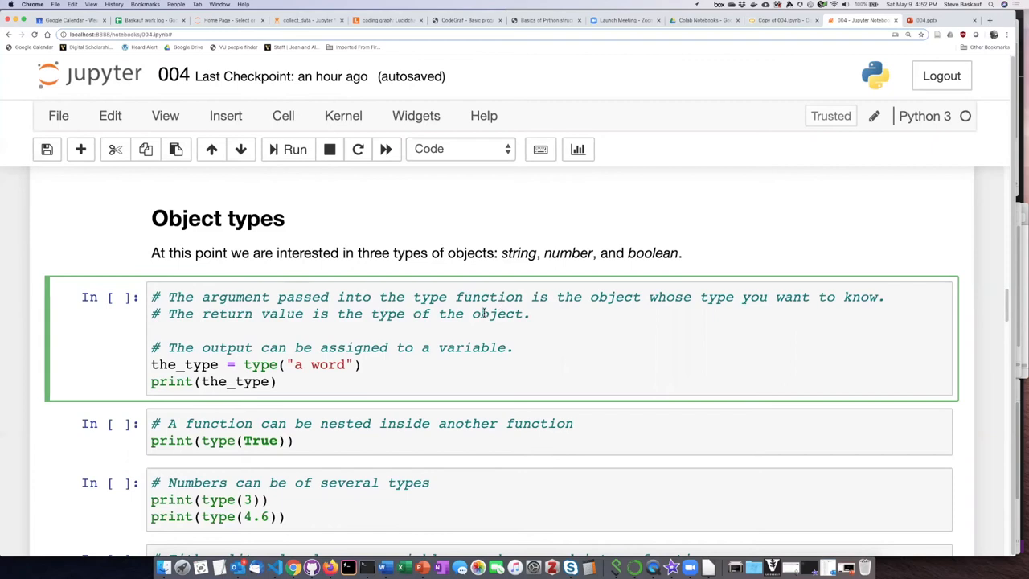
{"action": "mouse_move", "coordinate": [456, 222]}
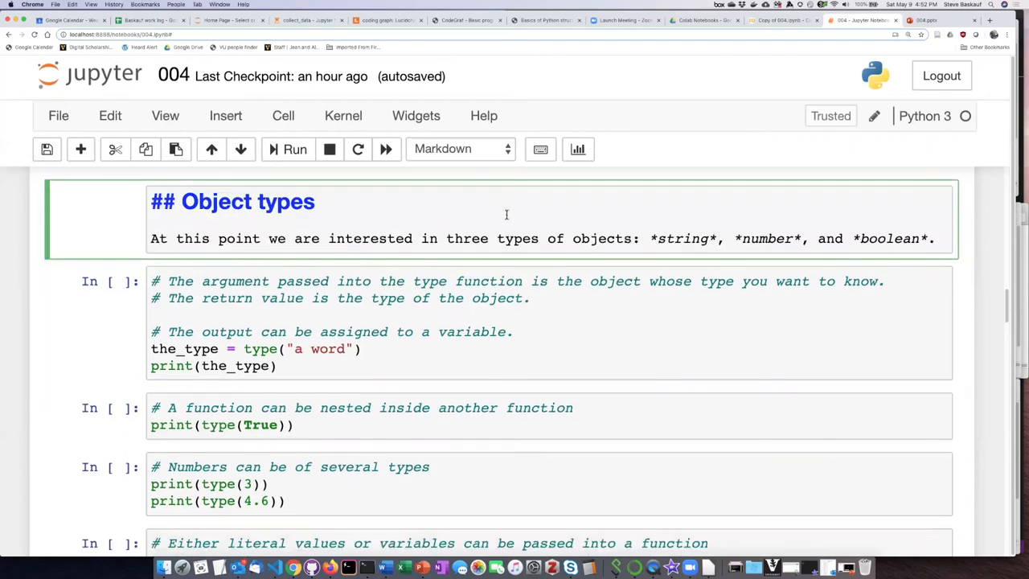
{"action": "mouse_move", "coordinate": [137, 202]}
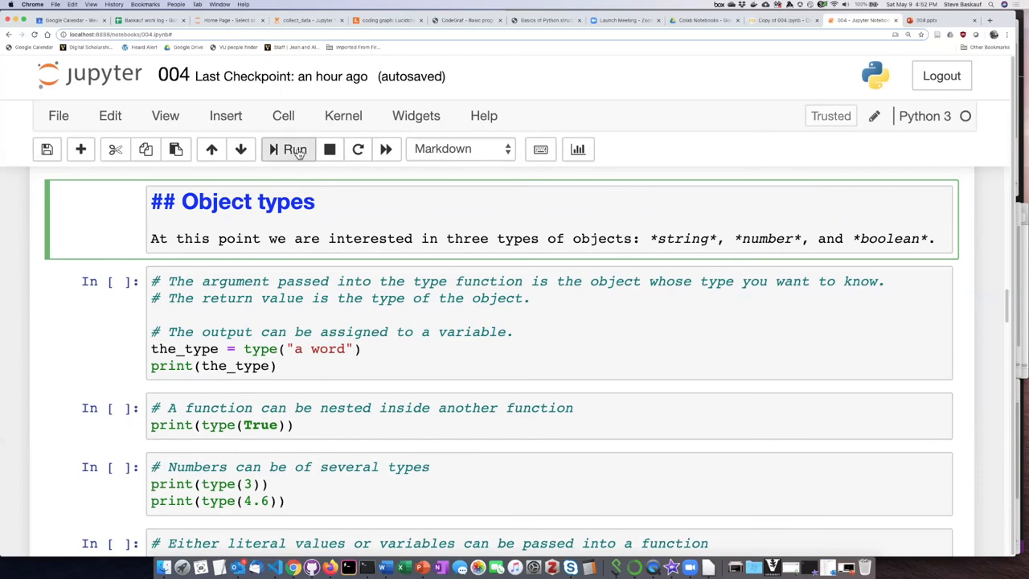
- Run the Object types markdown cell so its heading and italic text render again
{"action": "left_click", "coordinate": [293, 148]}
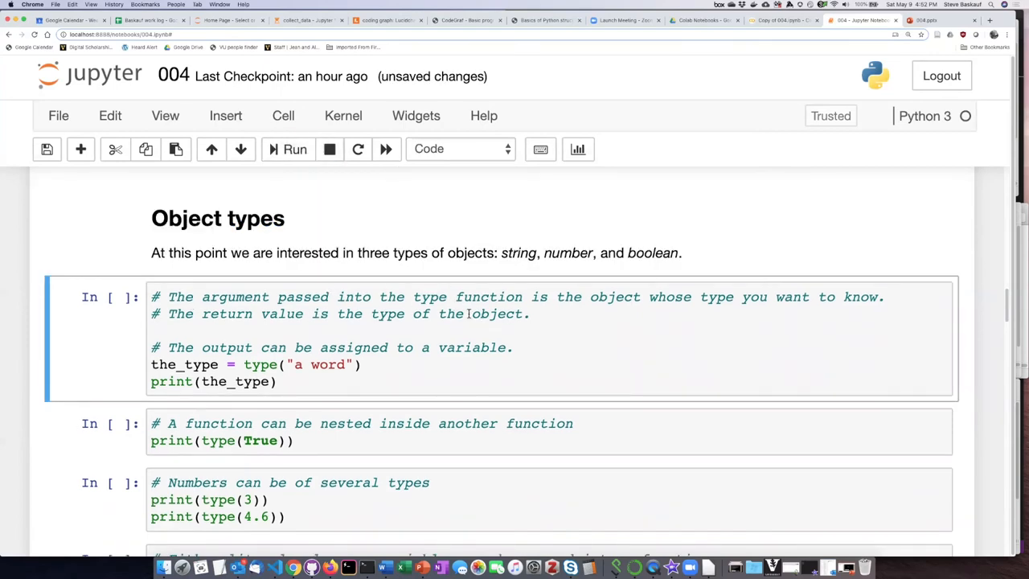
{"action": "mouse_move", "coordinate": [361, 246]}
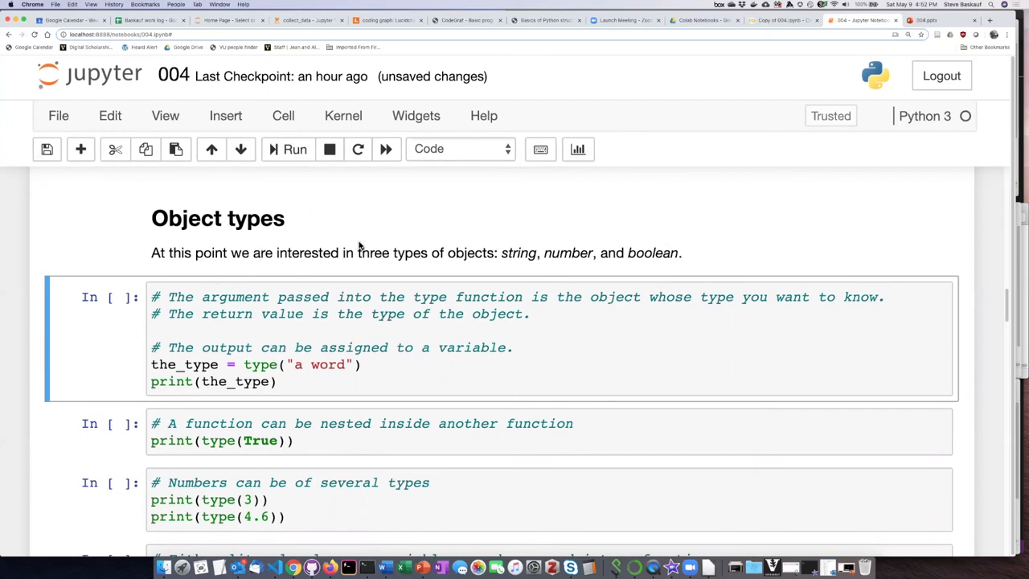
{"action": "mouse_move", "coordinate": [441, 252]}
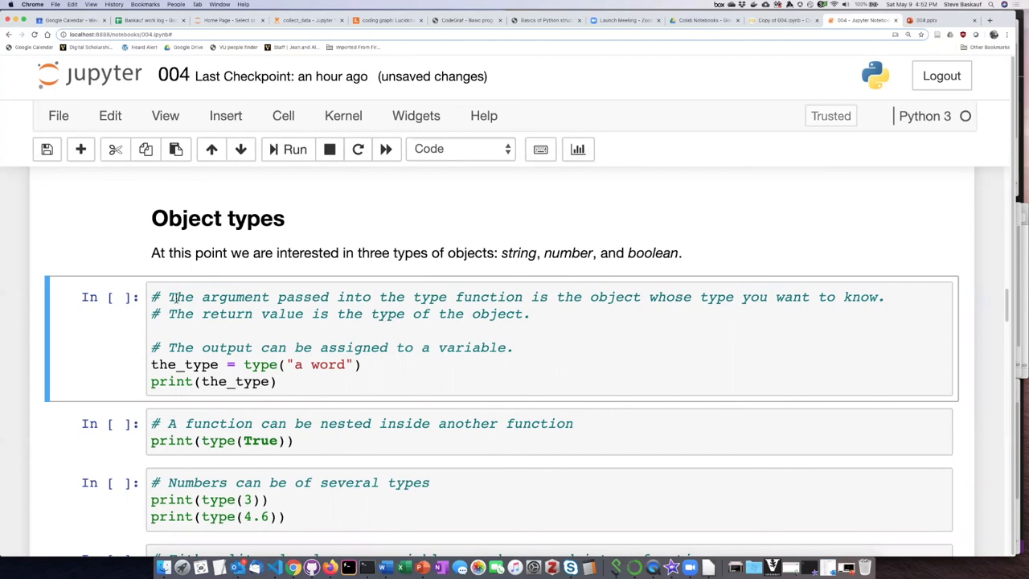
{"action": "mouse_move", "coordinate": [212, 314]}
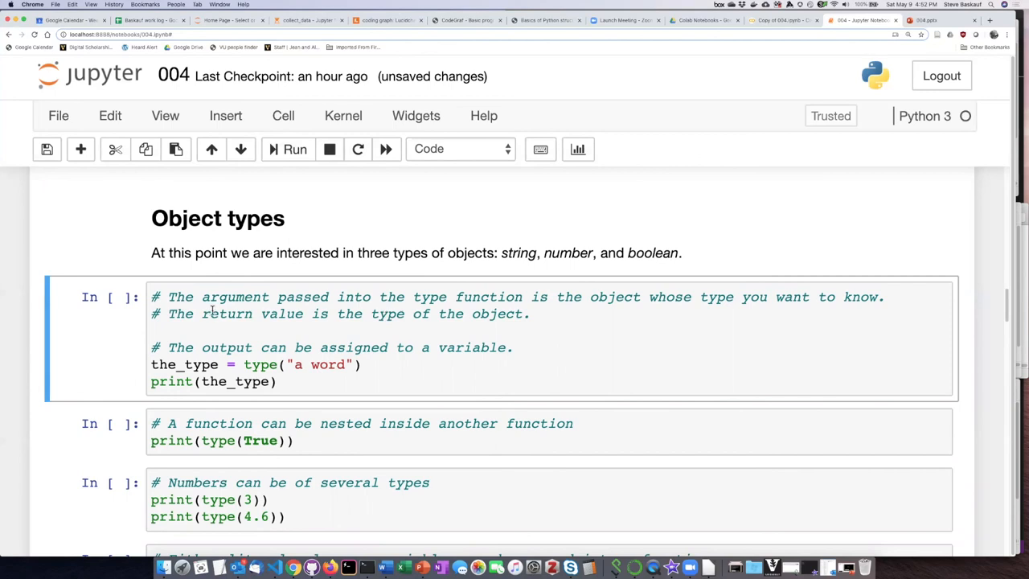
{"action": "mouse_move", "coordinate": [296, 319]}
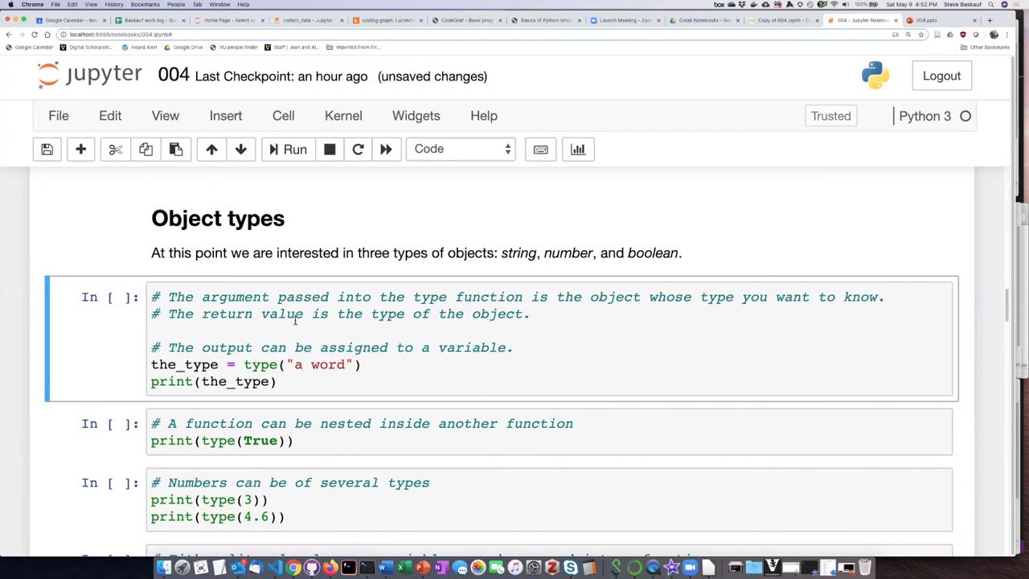